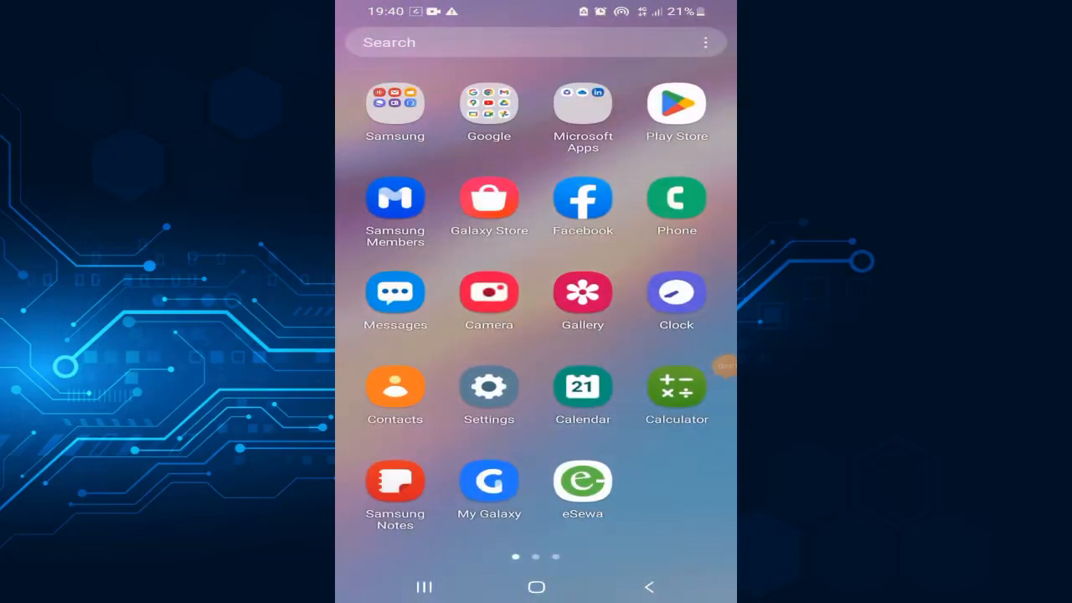
# Step: Swipe to Google Play Store, launch it, and search for 'notisave'
pyautogui.hscroll(-3)
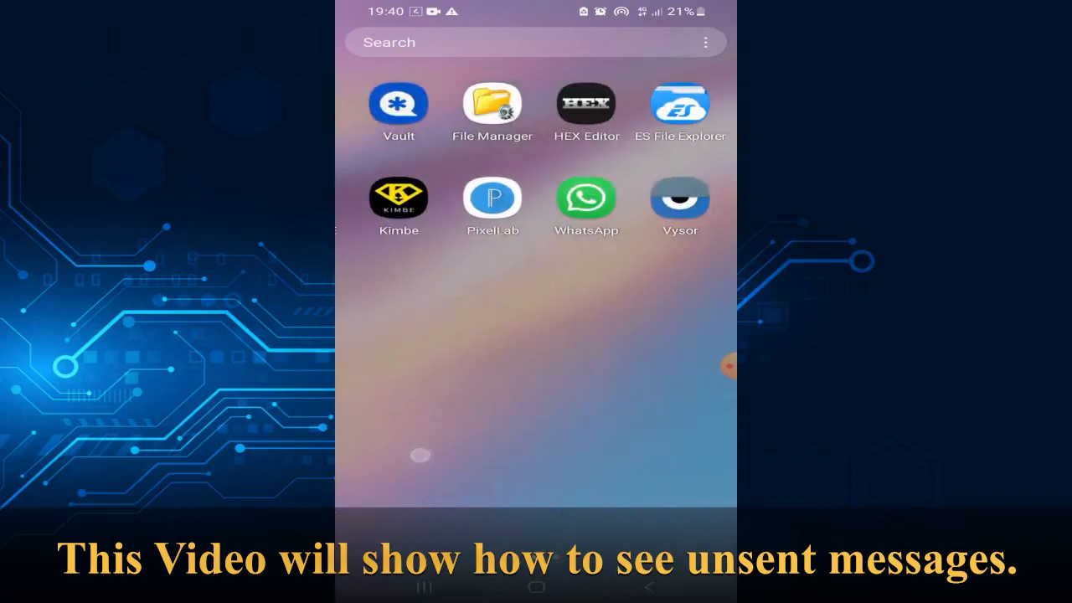
pyautogui.hscroll(-3)
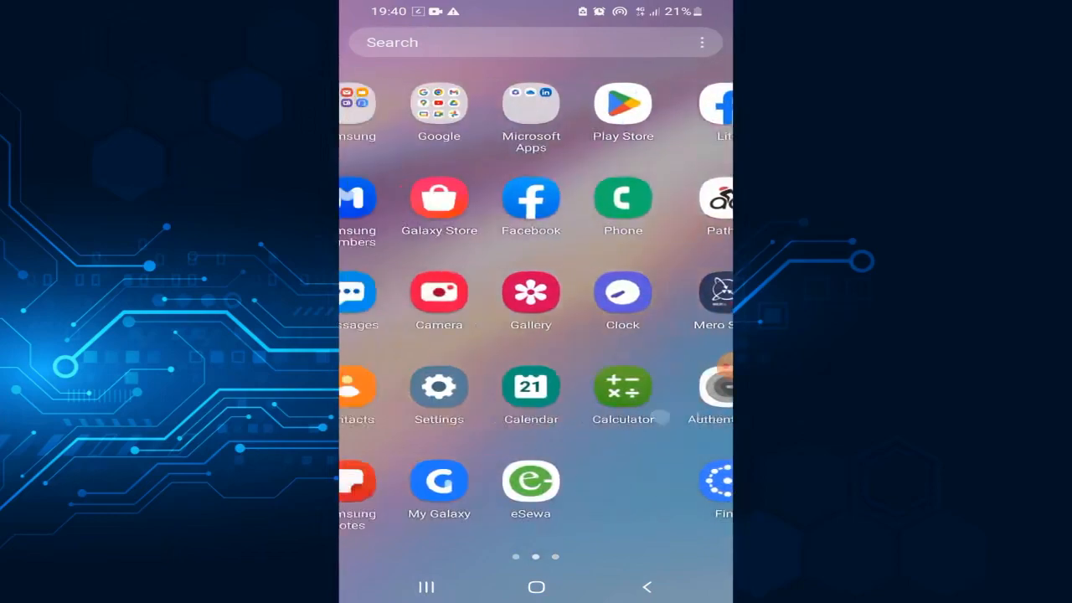
pyautogui.hscroll(-3)
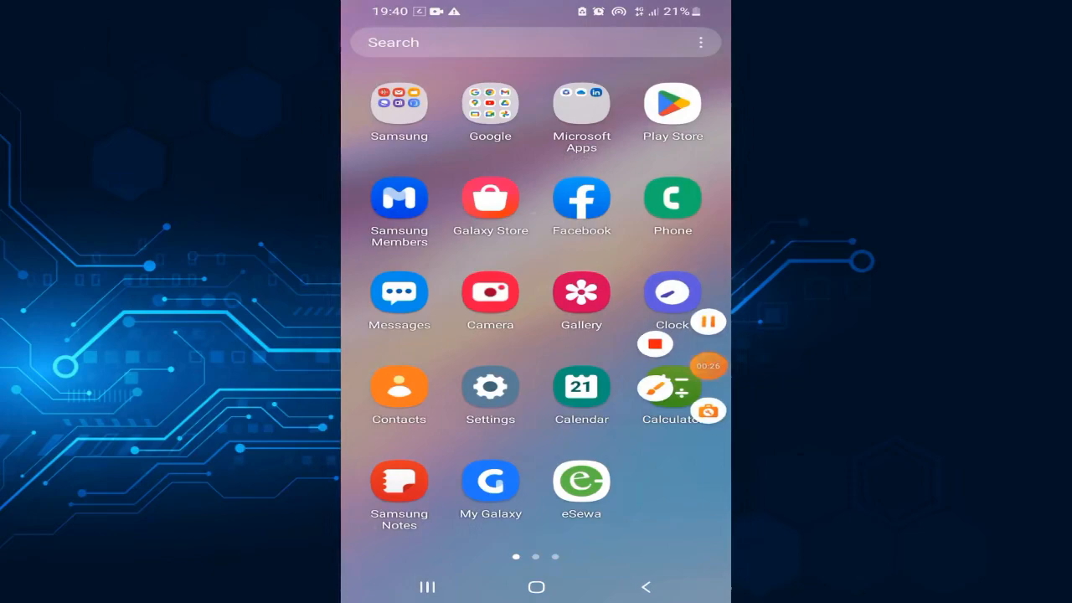
pyautogui.click(672, 105)
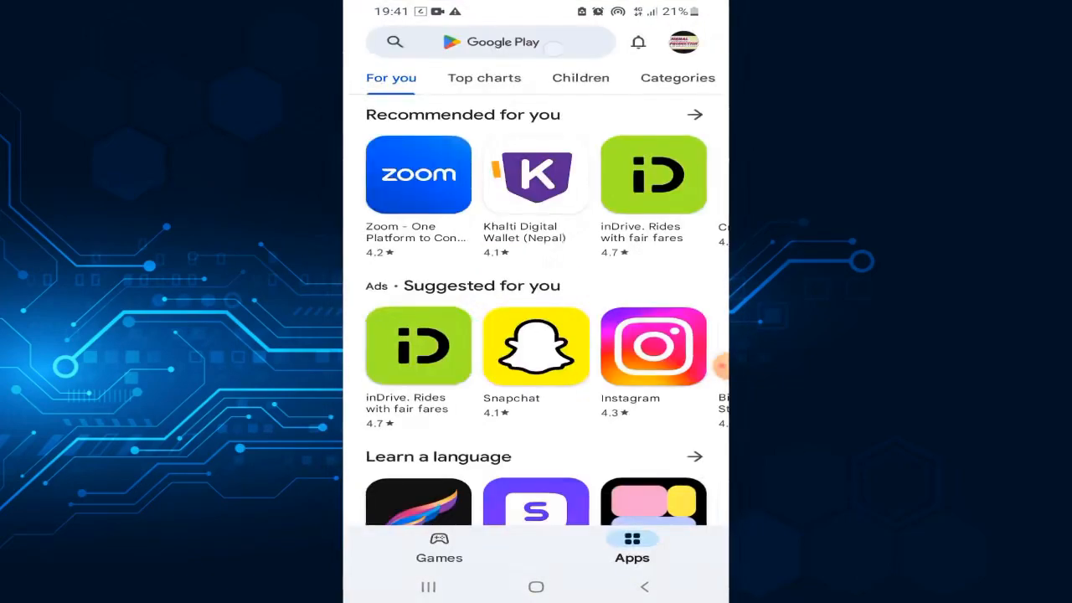
pyautogui.click(490, 42)
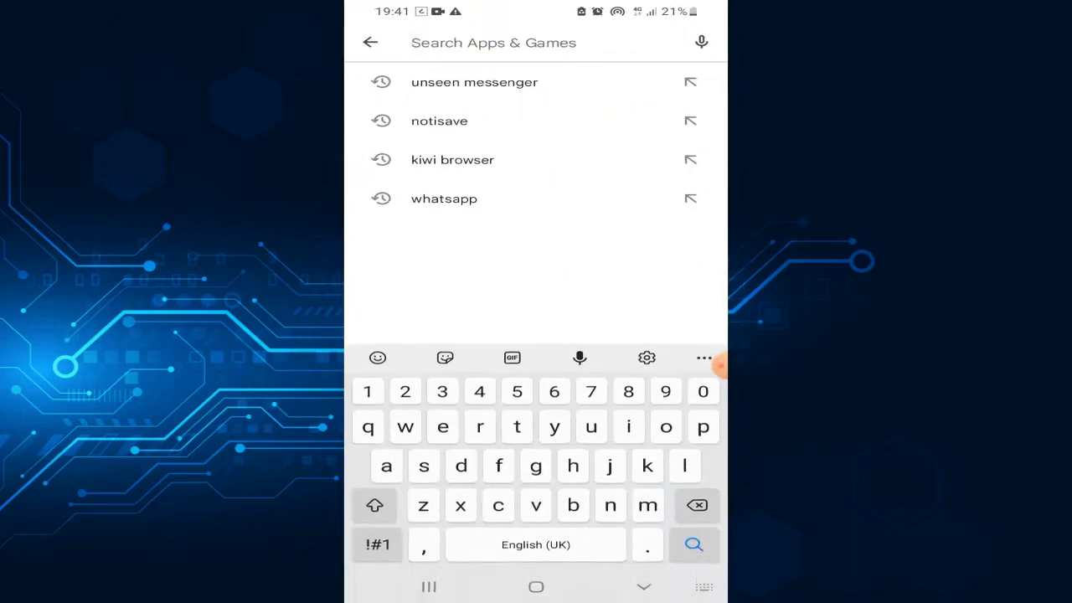
pyautogui.write('no')
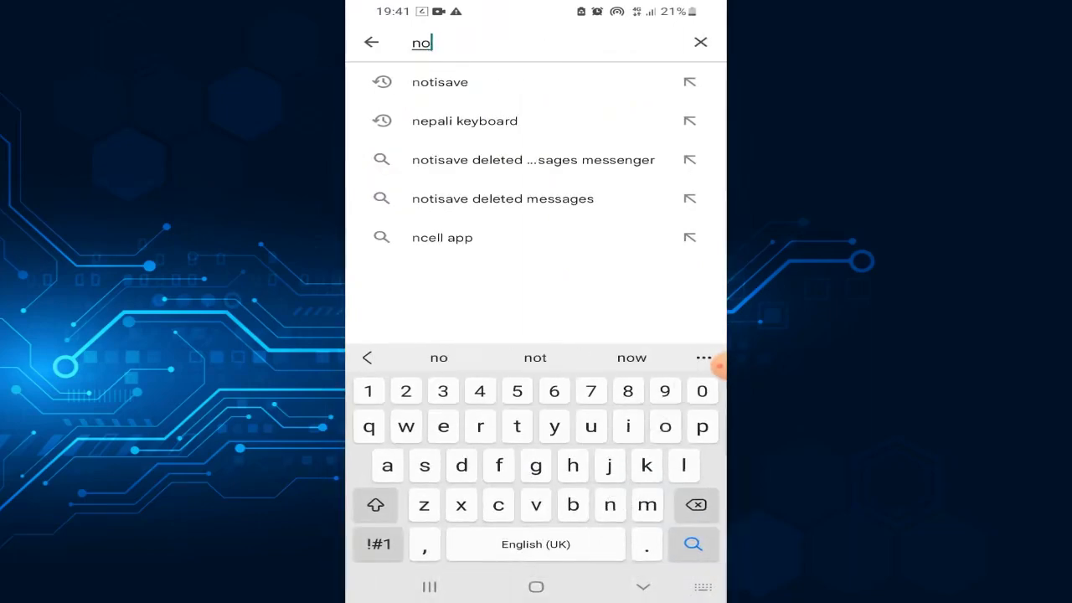
pyautogui.write('tisave')
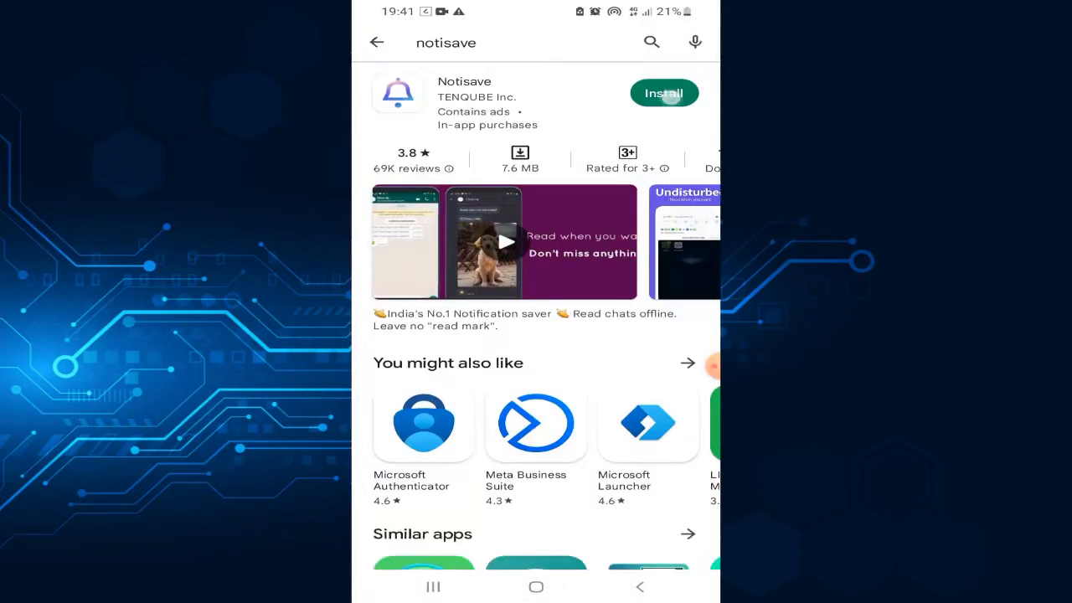
# Step: Install Notisave from its listing and wait until it shows as installed
pyautogui.click(664, 93)
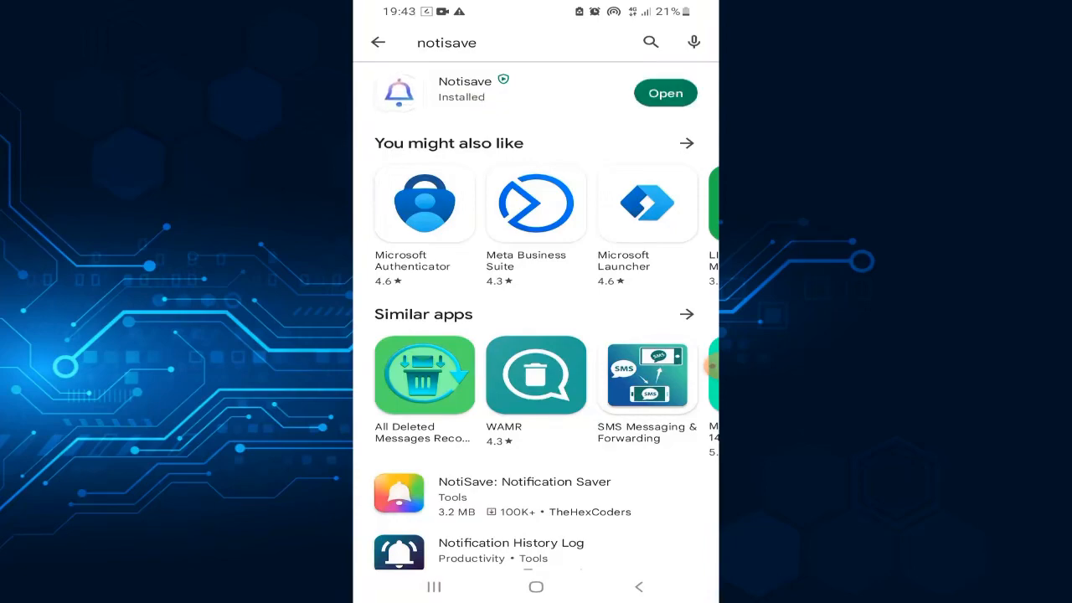
pyautogui.hscroll(-3)
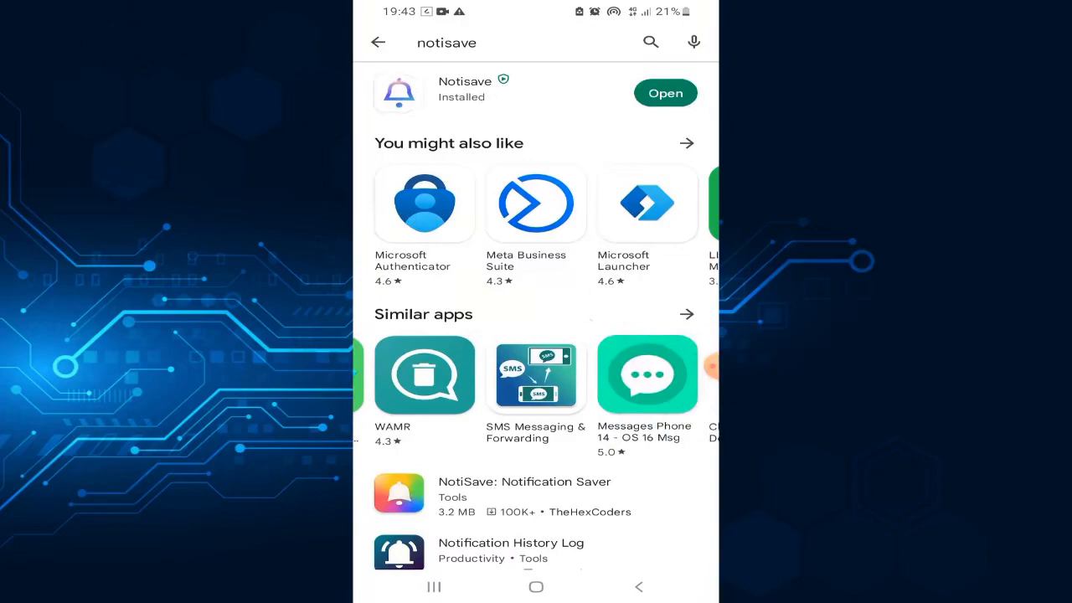
pyautogui.hscroll(-3)
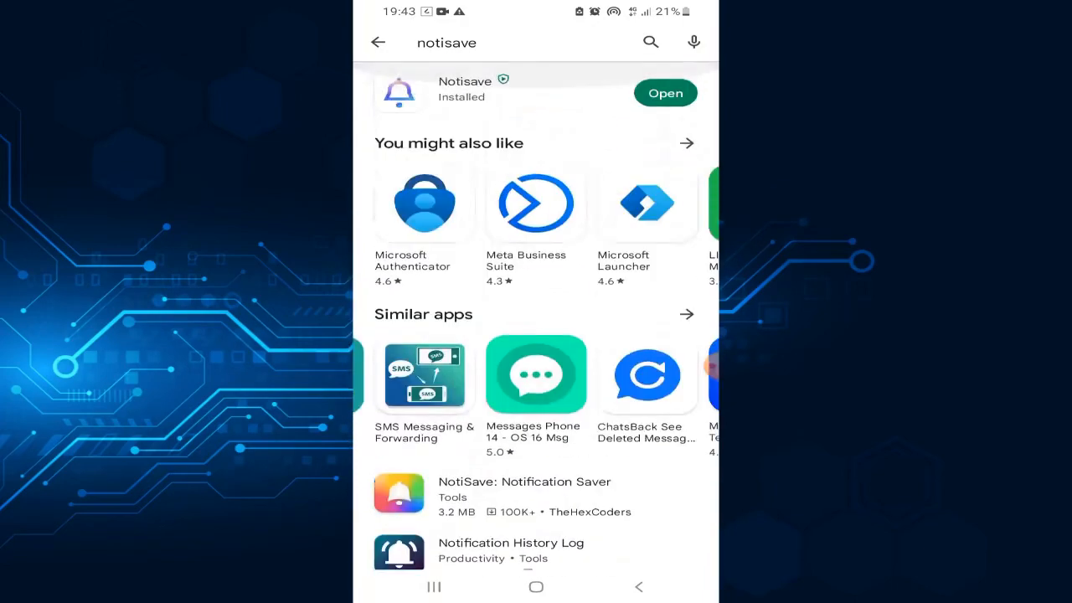
# Step: Launch Notisave, agree to notification access, and reach the Notification access settings
pyautogui.click(664, 93)
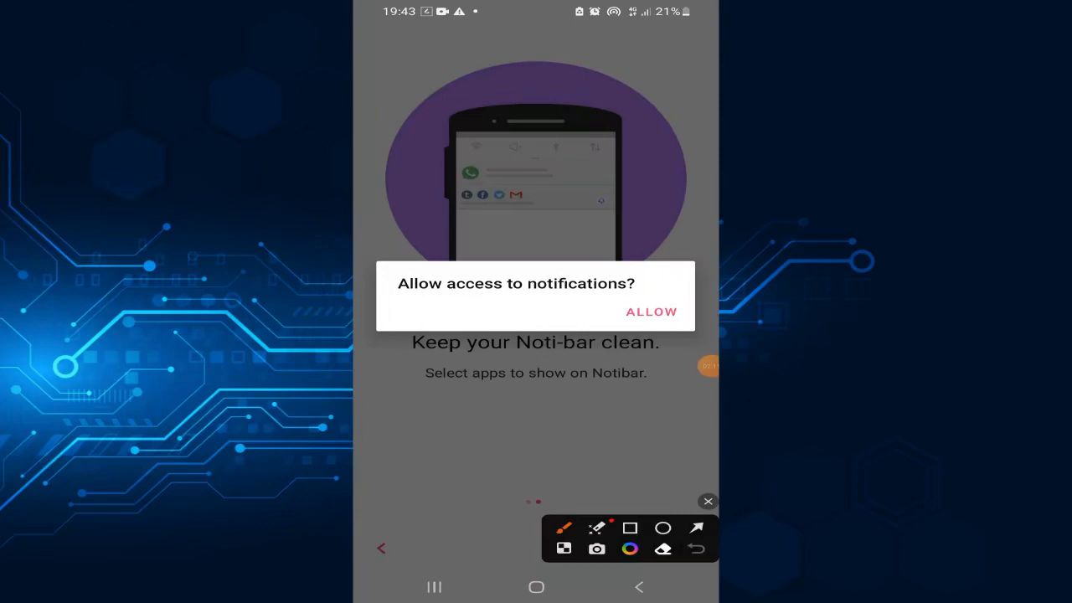
pyautogui.click(629, 527)
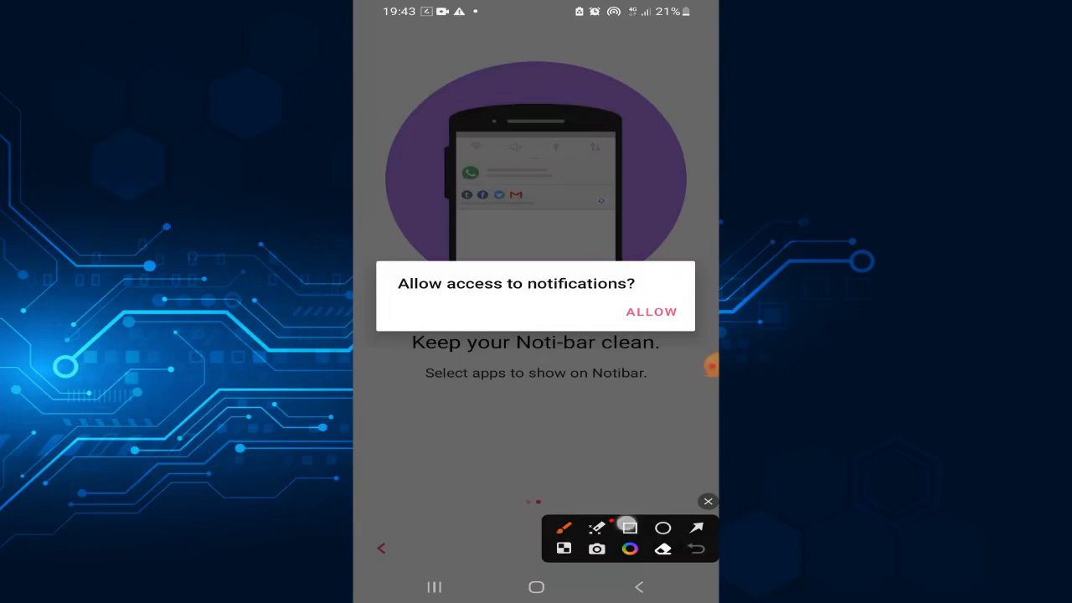
pyautogui.click(629, 527)
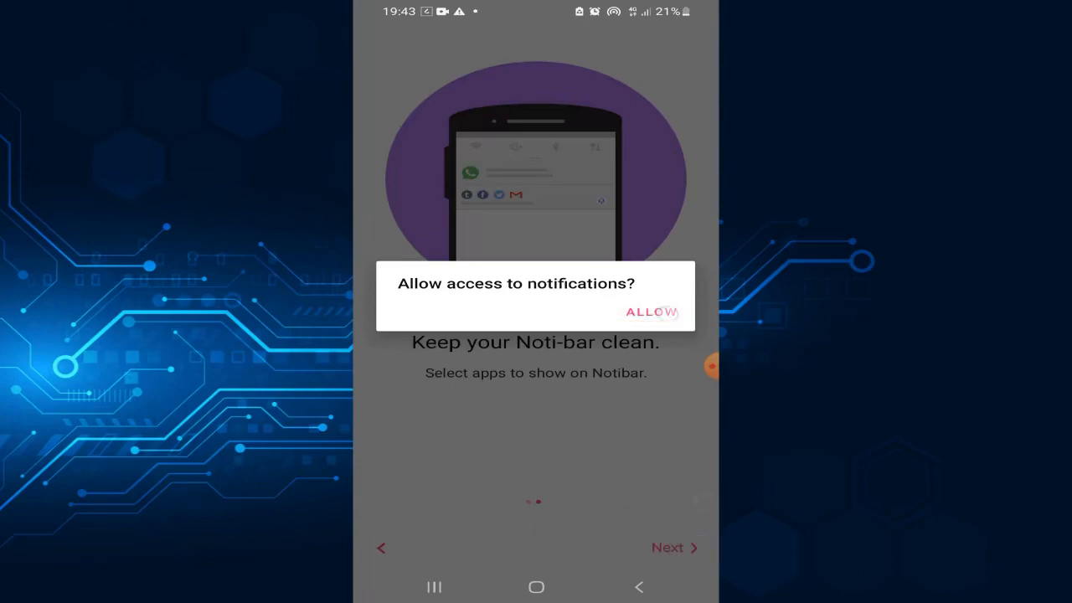
pyautogui.click(652, 312)
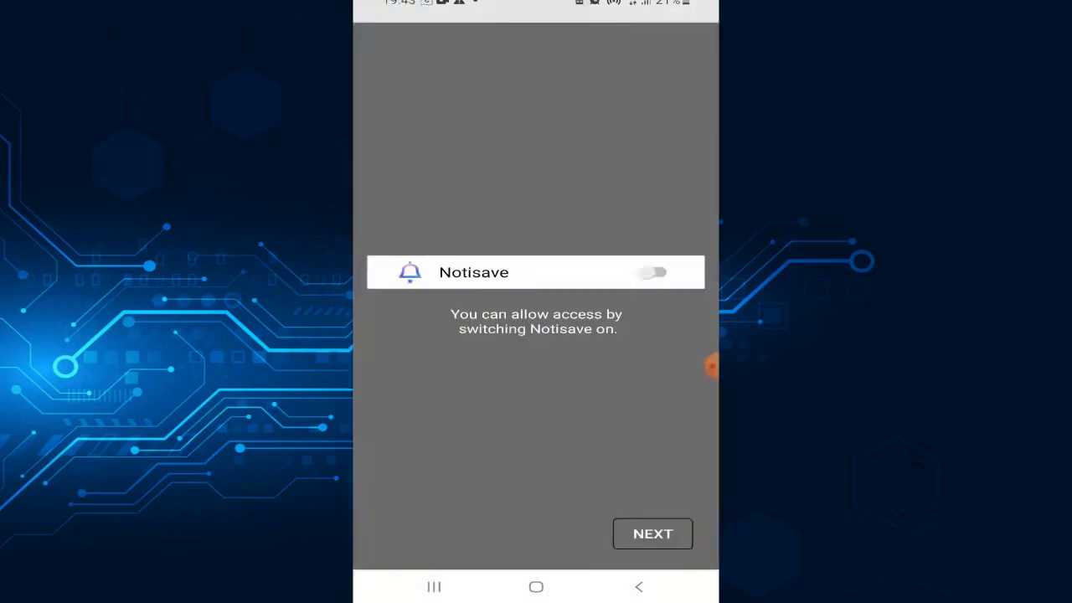
pyautogui.click(653, 533)
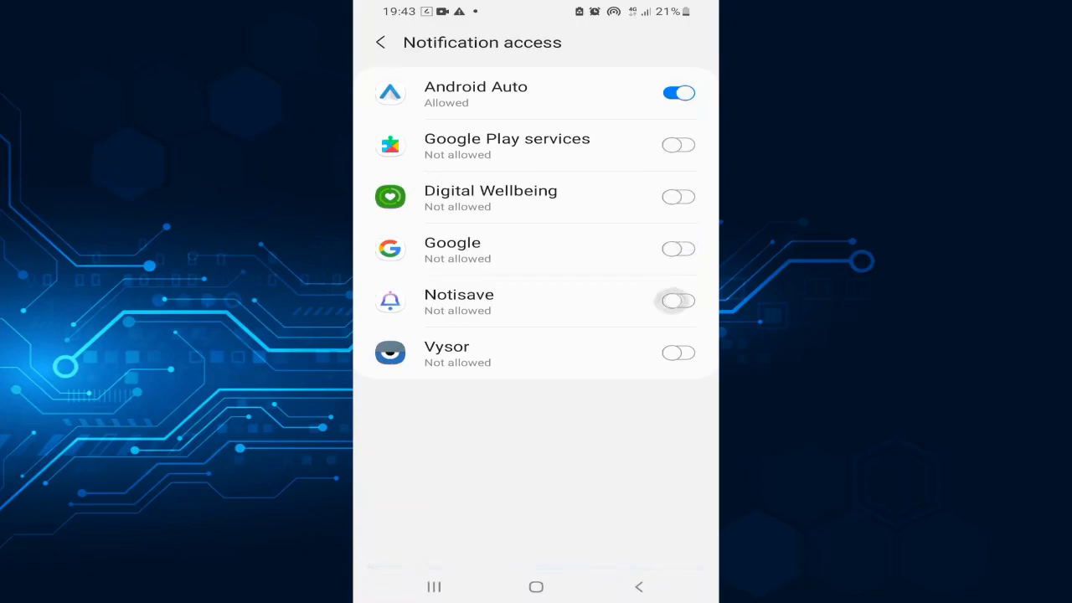
# Step: Switch on Notisave in Notification access and confirm with Allow
pyautogui.click(679, 300)
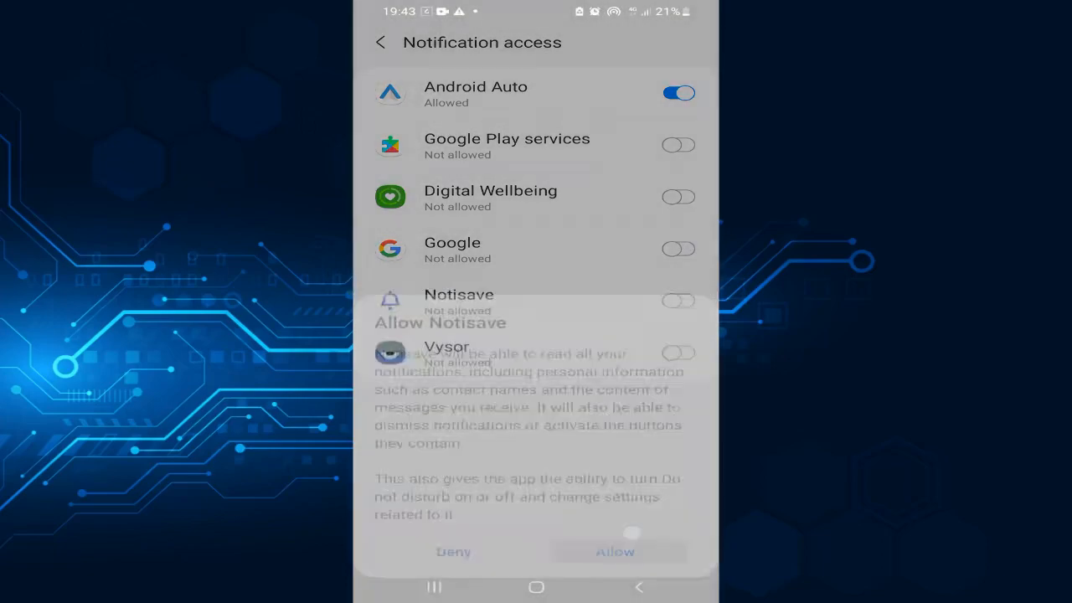
pyautogui.click(615, 551)
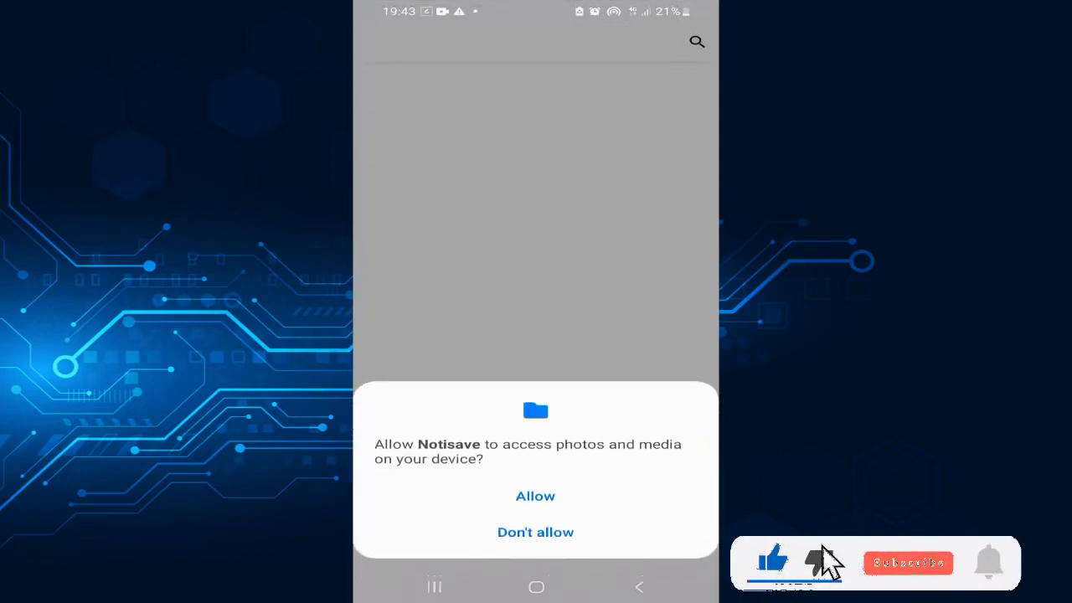
pyautogui.moveTo(980, 569)
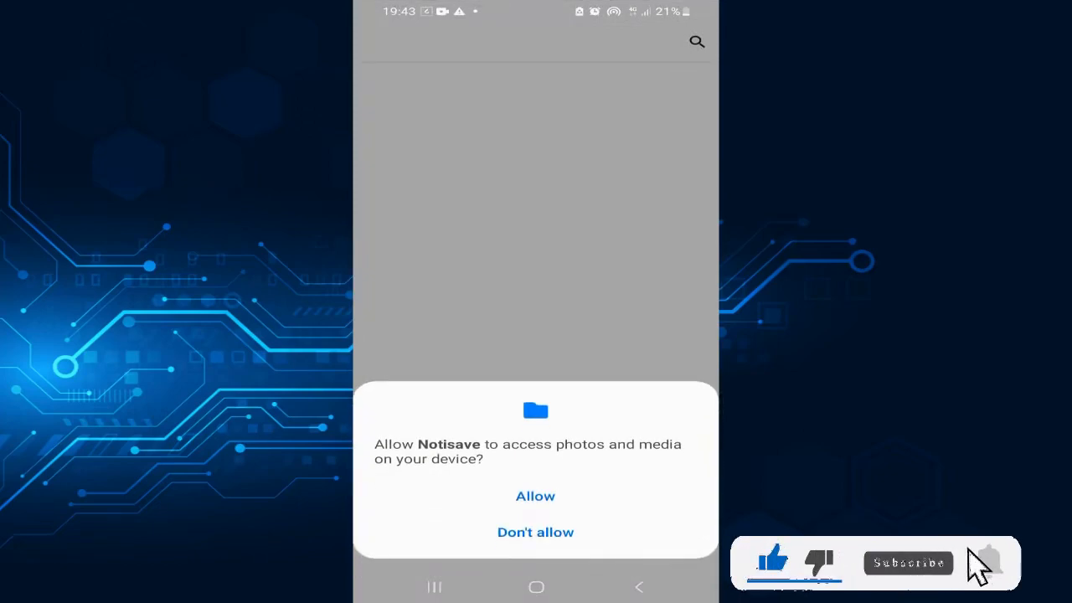
# Step: Allow photos and media access and continue to the Block notifications list
pyautogui.click(535, 496)
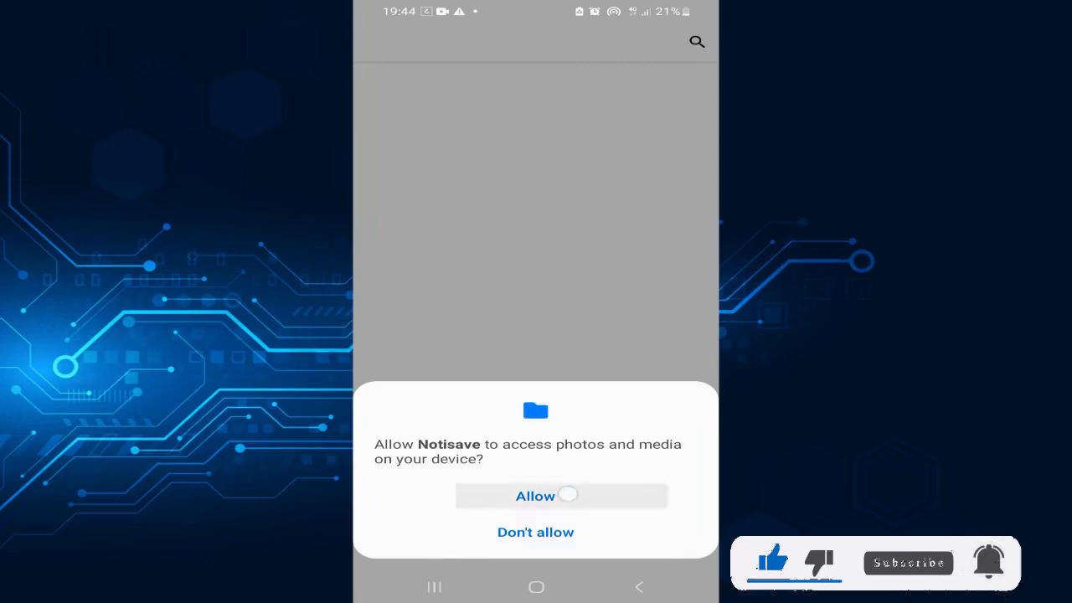
pyautogui.click(535, 495)
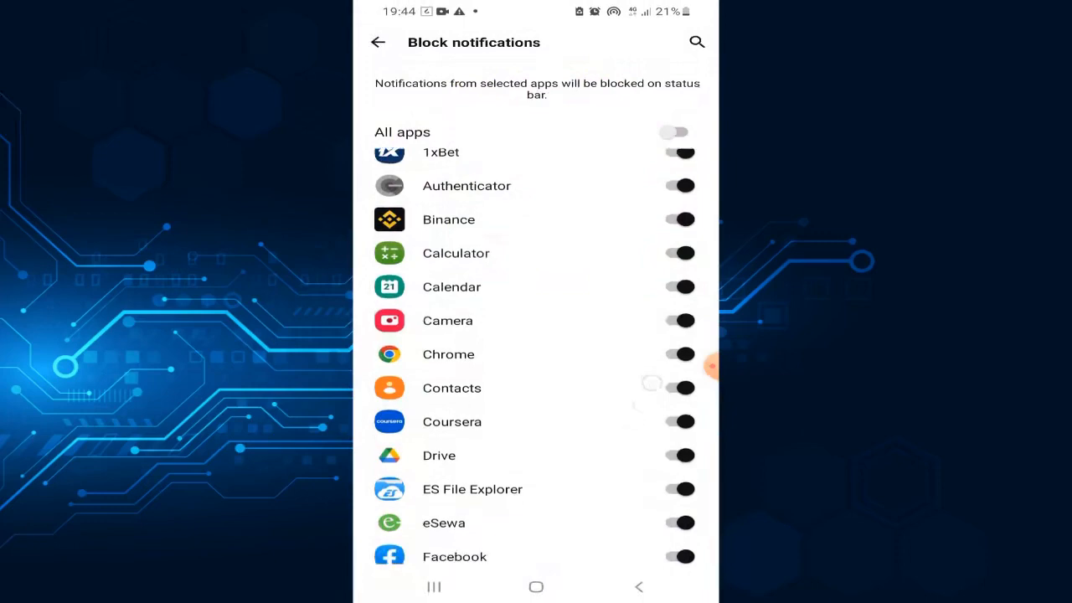
# Step: Toggle all-apps blocking on and back off, then switch on blocking for Messenger
pyautogui.scroll(3)
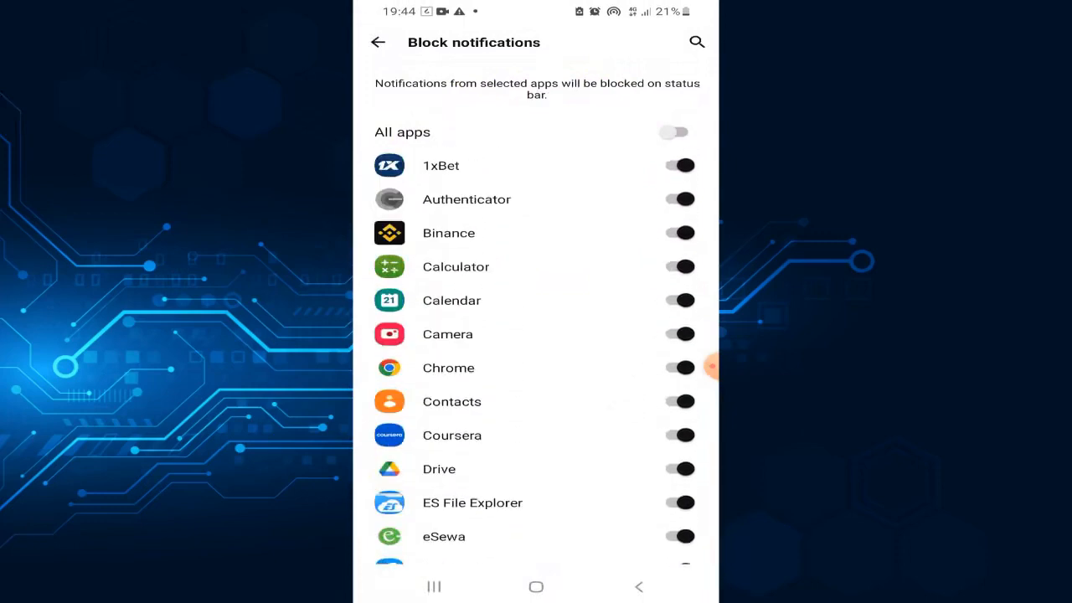
pyautogui.click(678, 132)
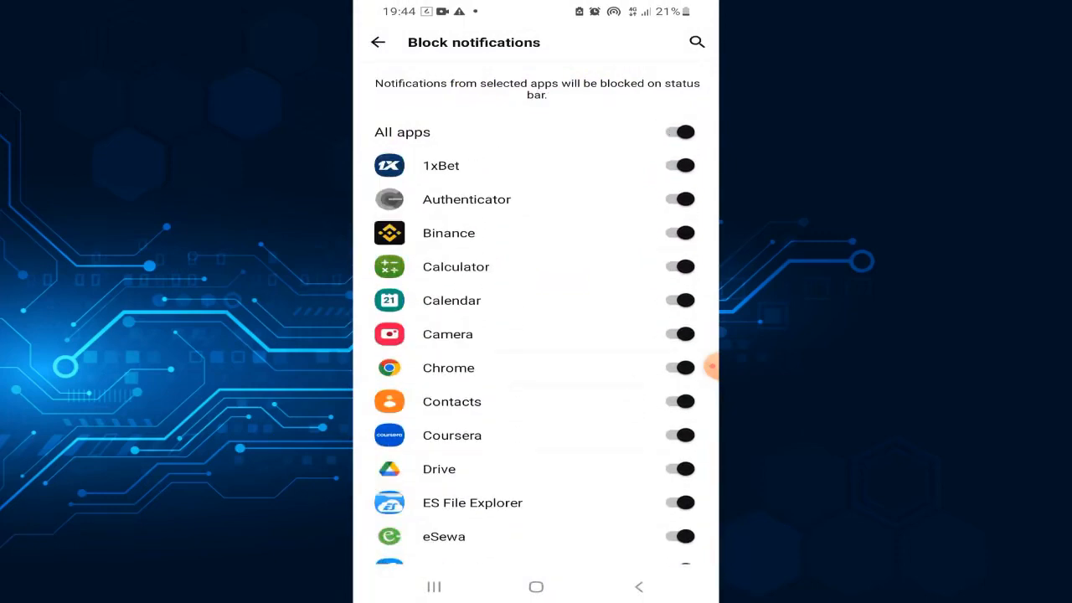
pyautogui.click(680, 131)
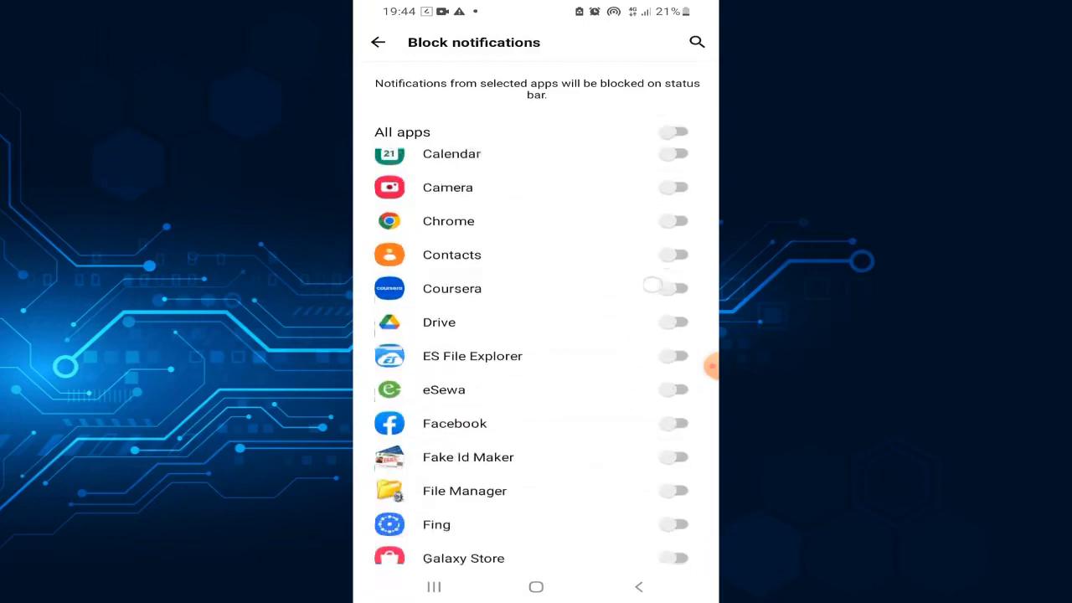
pyautogui.scroll(-3)
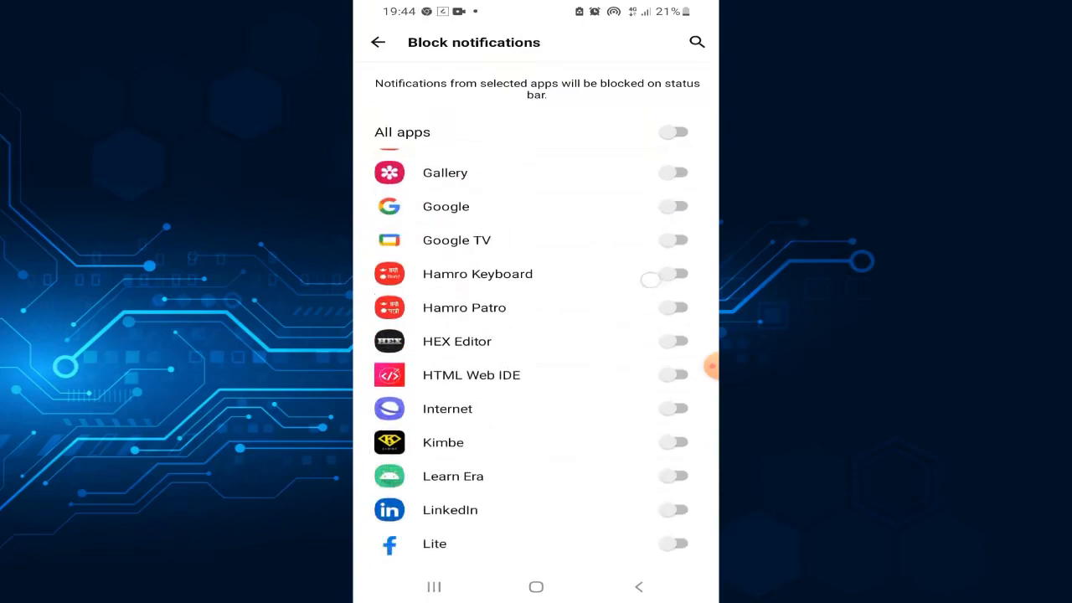
pyautogui.scroll(-3)
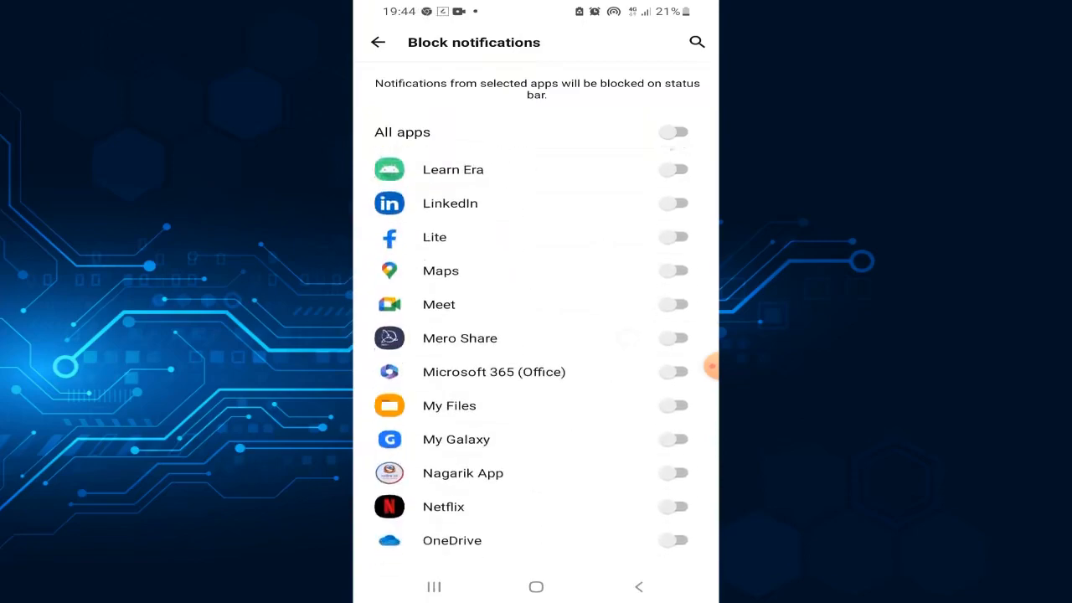
pyautogui.scroll(-3)
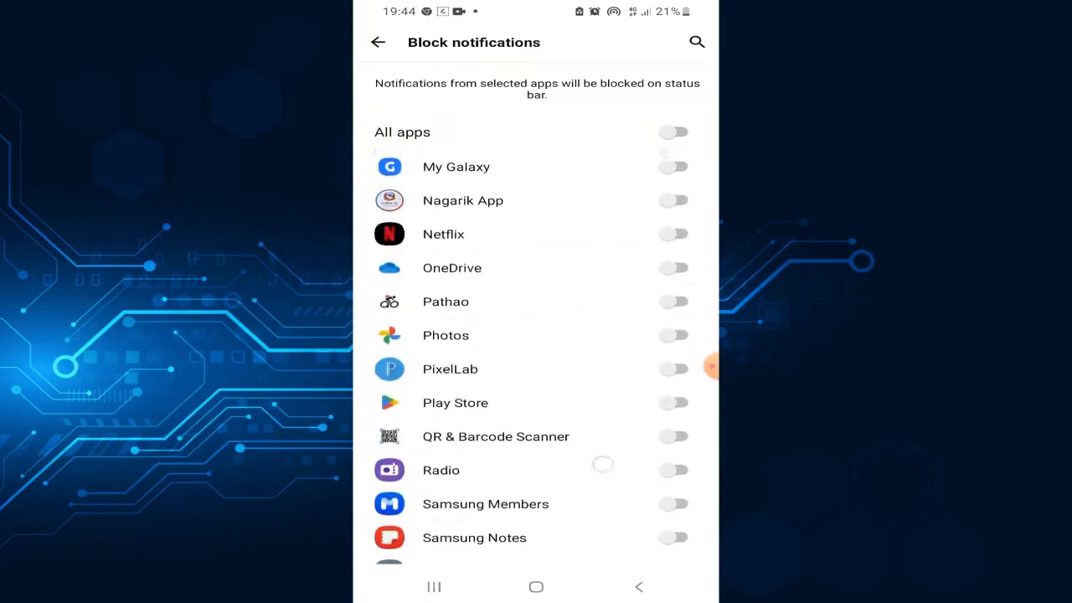
pyautogui.scroll(-3)
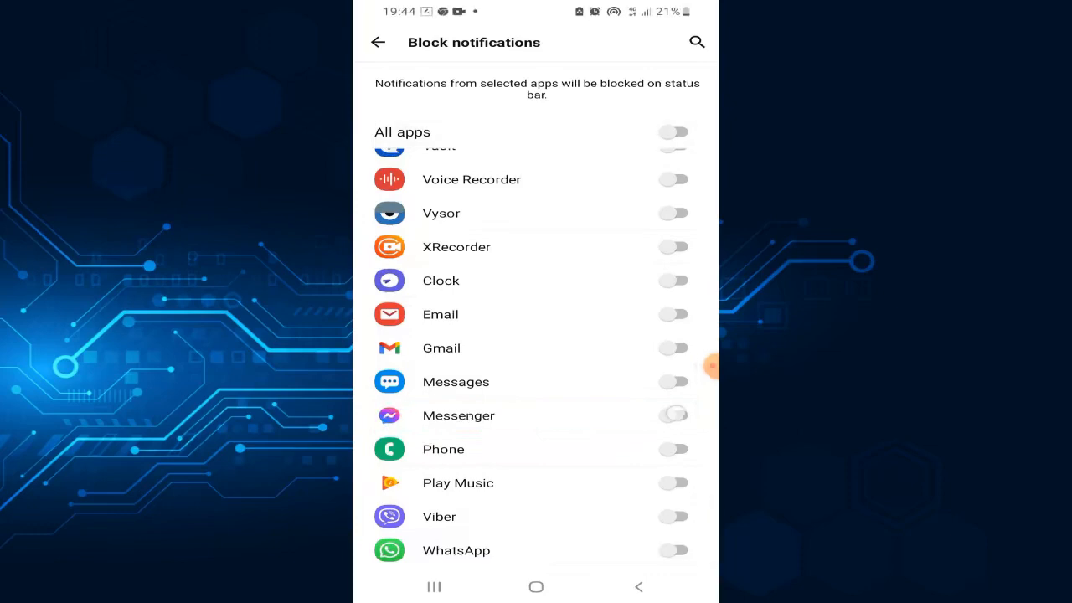
pyautogui.click(673, 415)
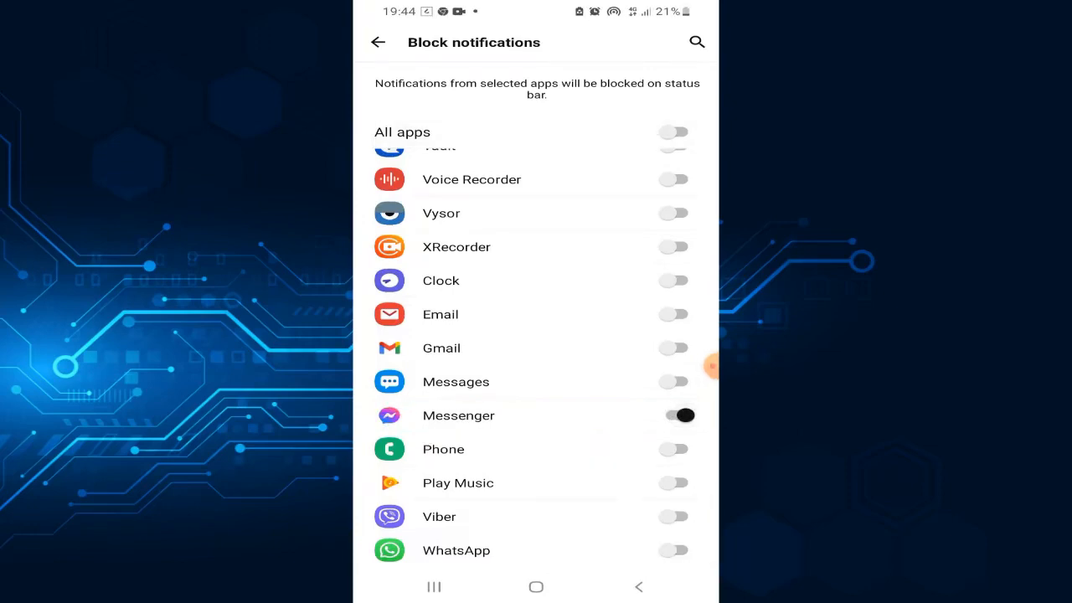
pyautogui.scroll(-3)
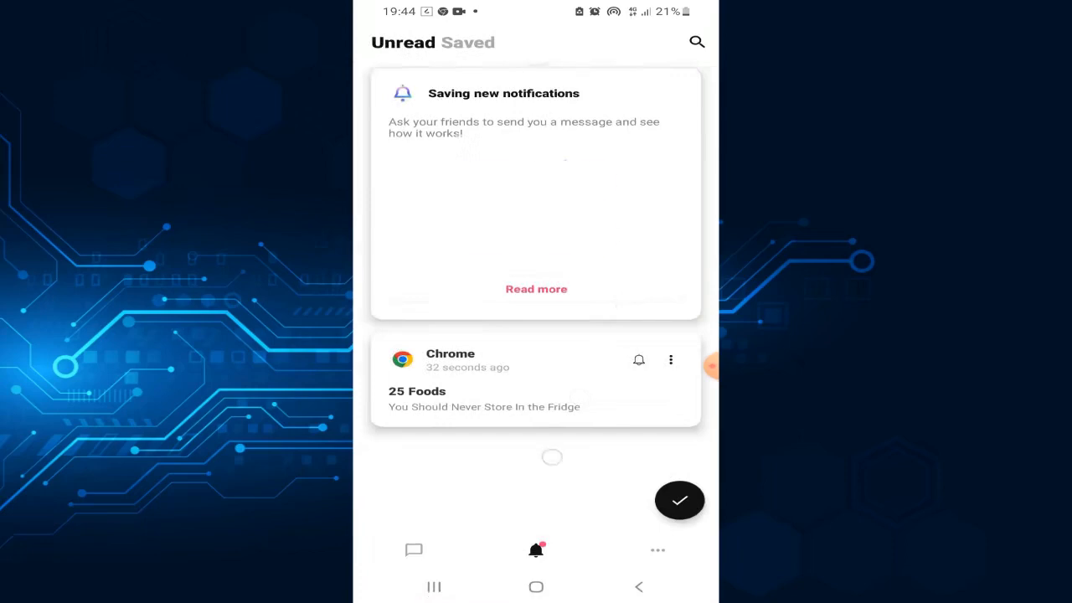
# Step: Check the Messages tab, return to Unread, mark everything read, then go Home
pyautogui.click(414, 550)
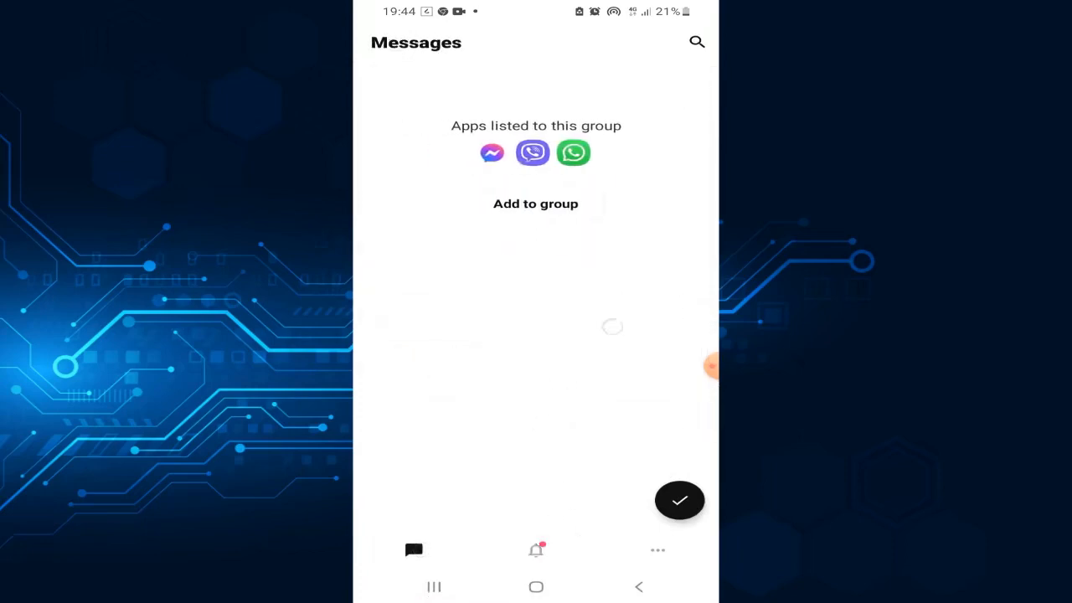
pyautogui.click(535, 549)
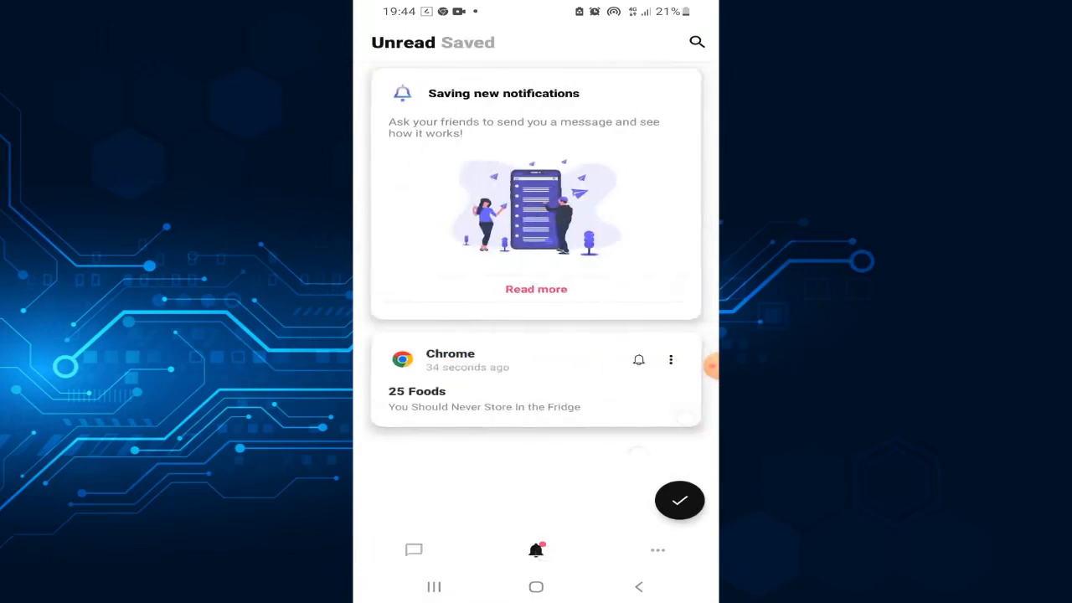
pyautogui.click(679, 500)
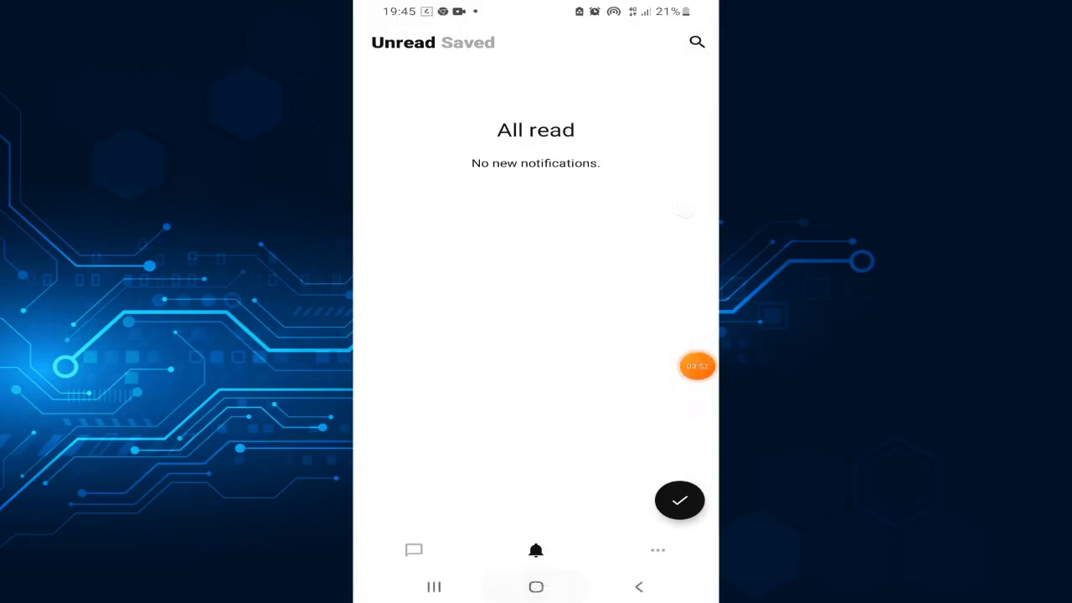
pyautogui.click(535, 586)
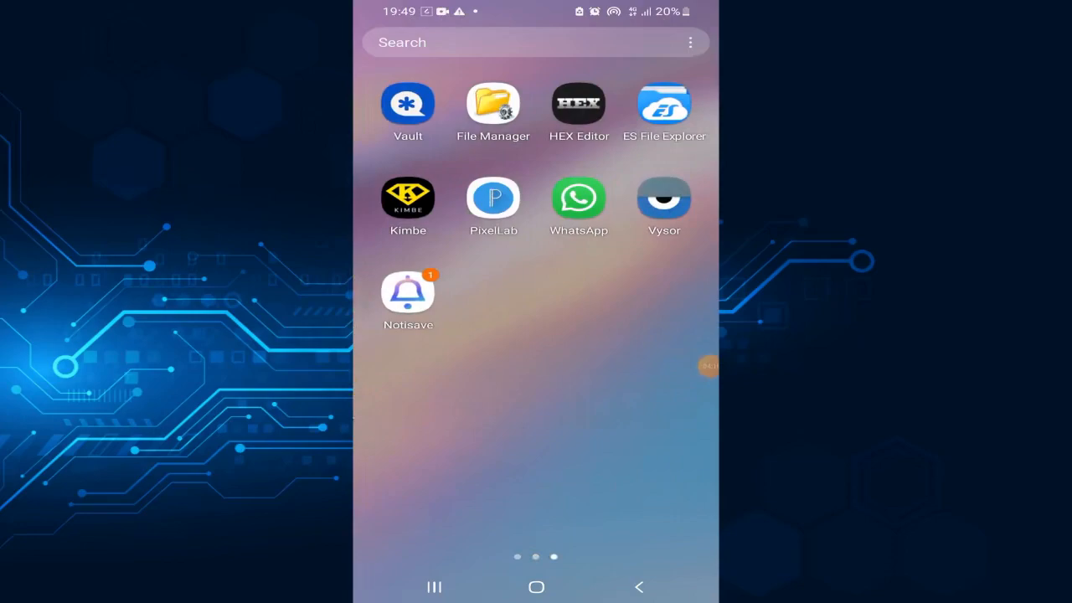
# Step: Swipe through the home screen pages toward Notisave
pyautogui.hscroll(-3)
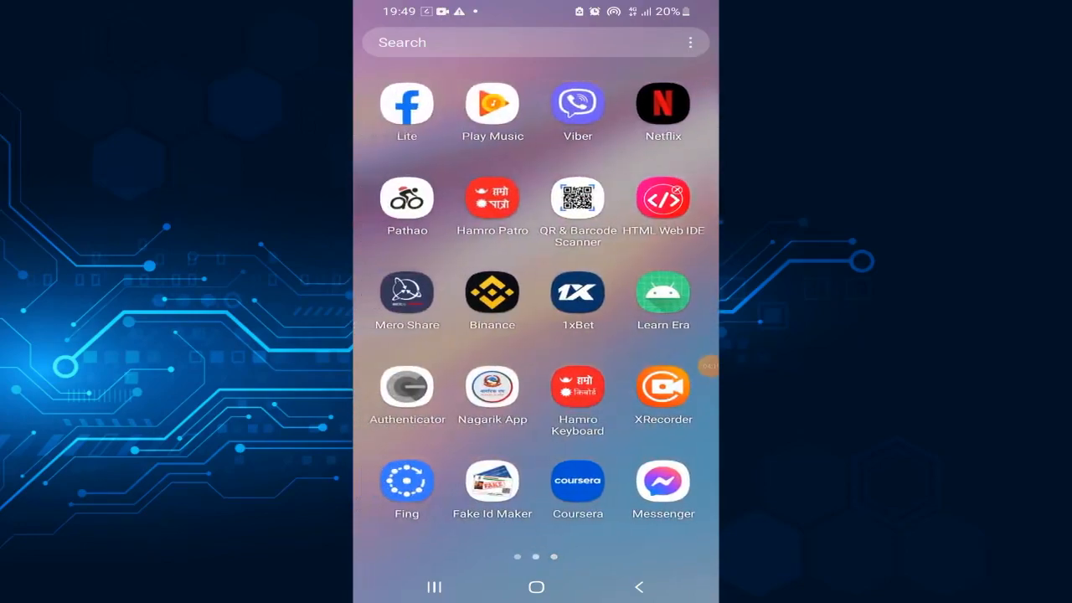
pyautogui.hscroll(-3)
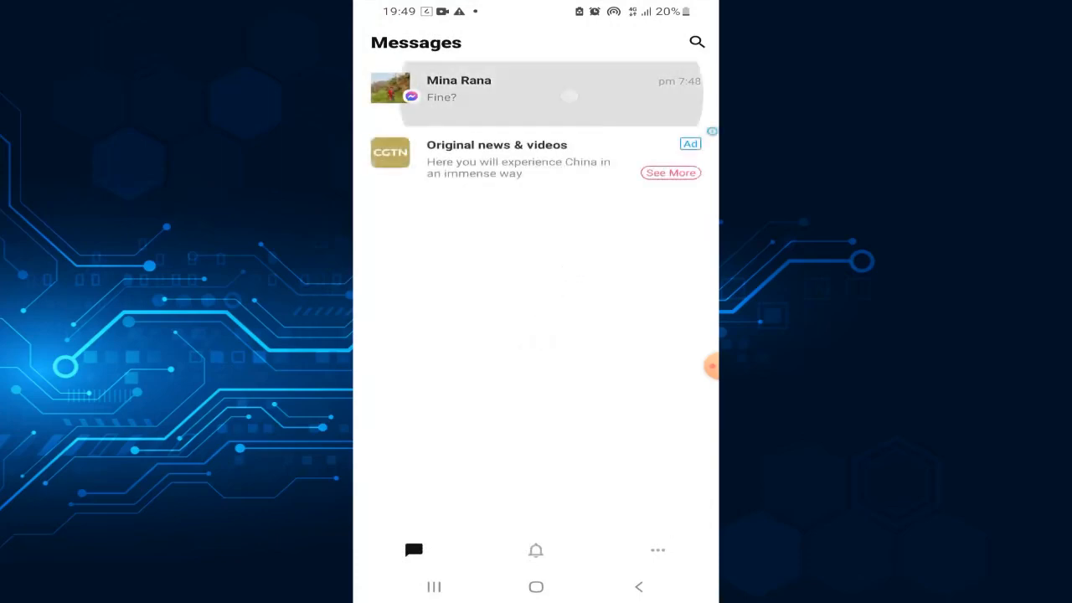
# Step: Open the contact's saved chat in Notisave, then switch to that conversation in Messenger
pyautogui.click(536, 95)
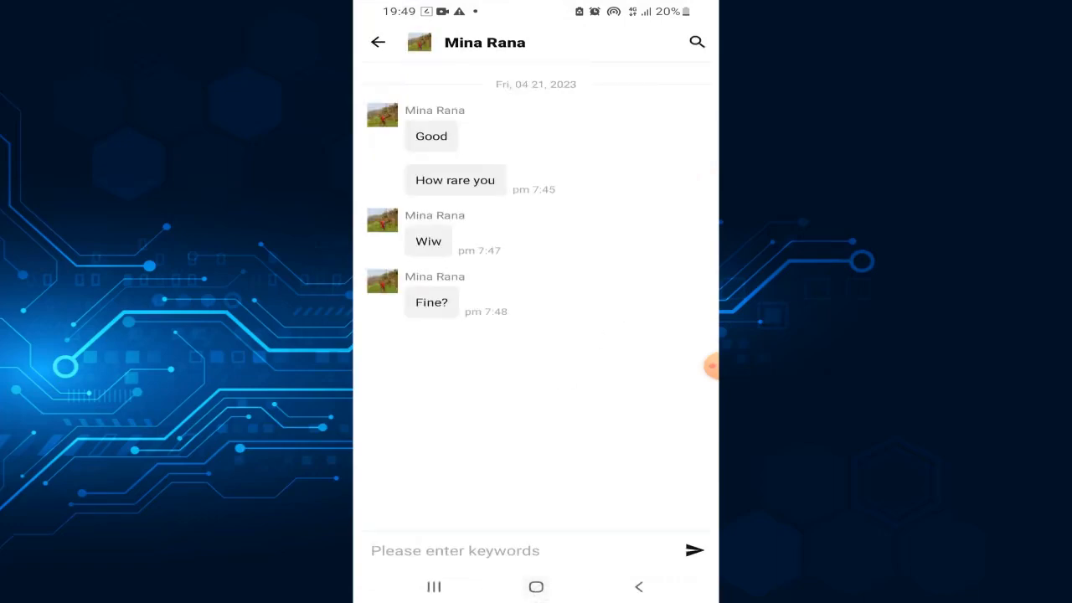
pyautogui.click(536, 586)
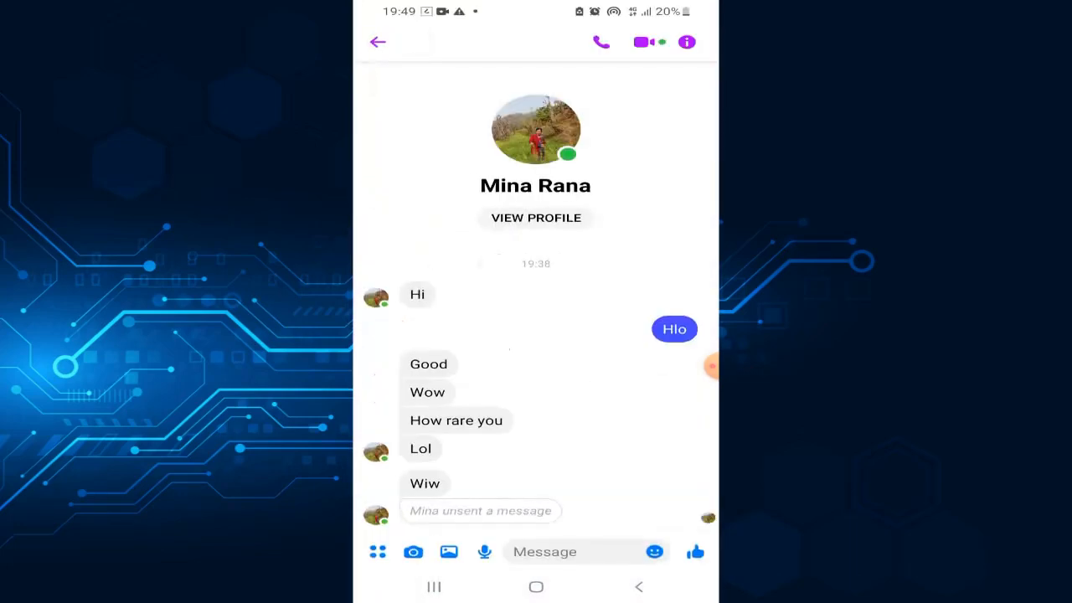
# Step: Scroll the Messenger chat to the two 'unsent a message' entries, then open Recents
pyautogui.scroll(-3)
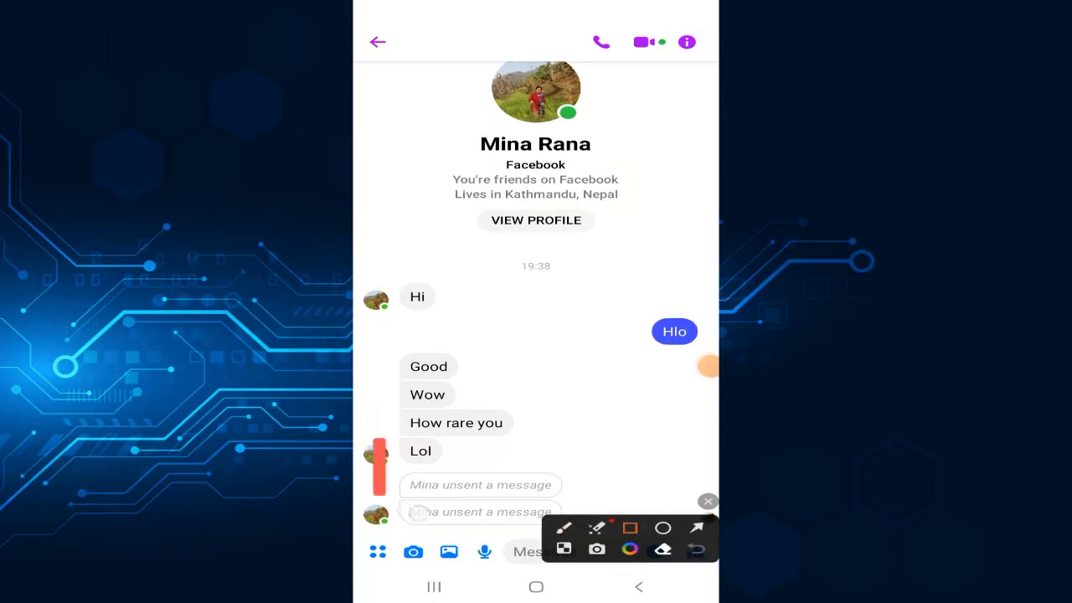
pyautogui.moveTo(402, 440); pyautogui.dragTo(653, 524)
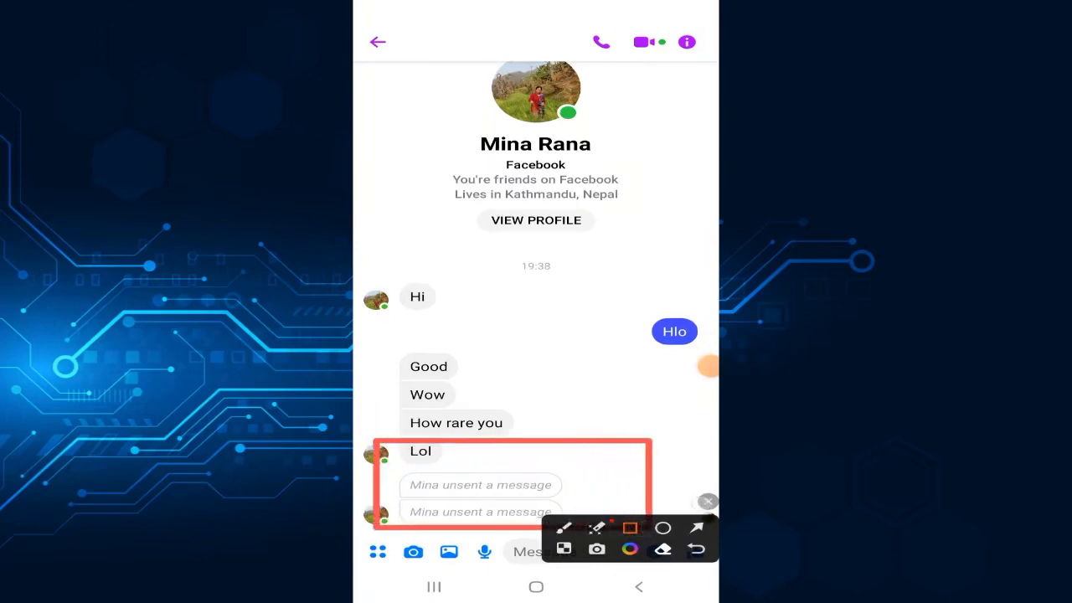
pyautogui.click(708, 501)
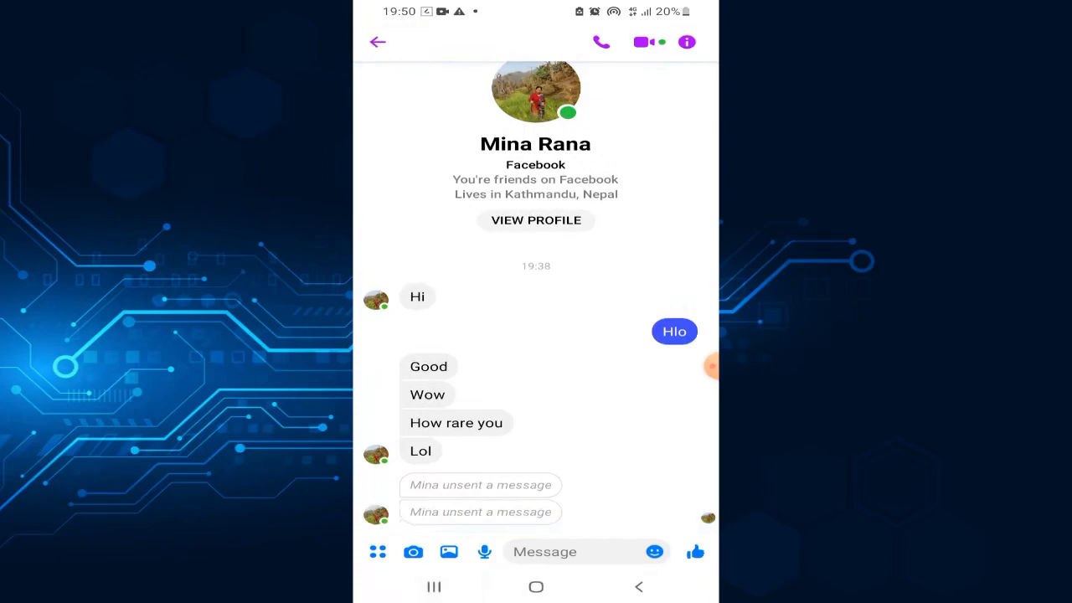
pyautogui.click(433, 587)
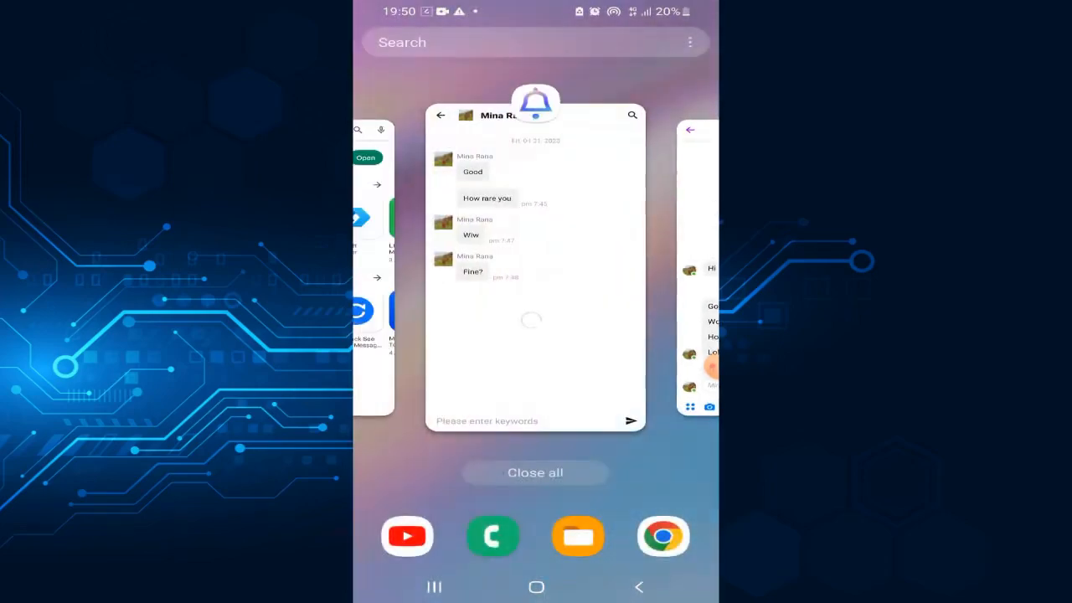
# Step: Reopen Notisave's saved chat showing "Good", "How rare you", "Wiw", "Fine?", then go home
pyautogui.click(535, 268)
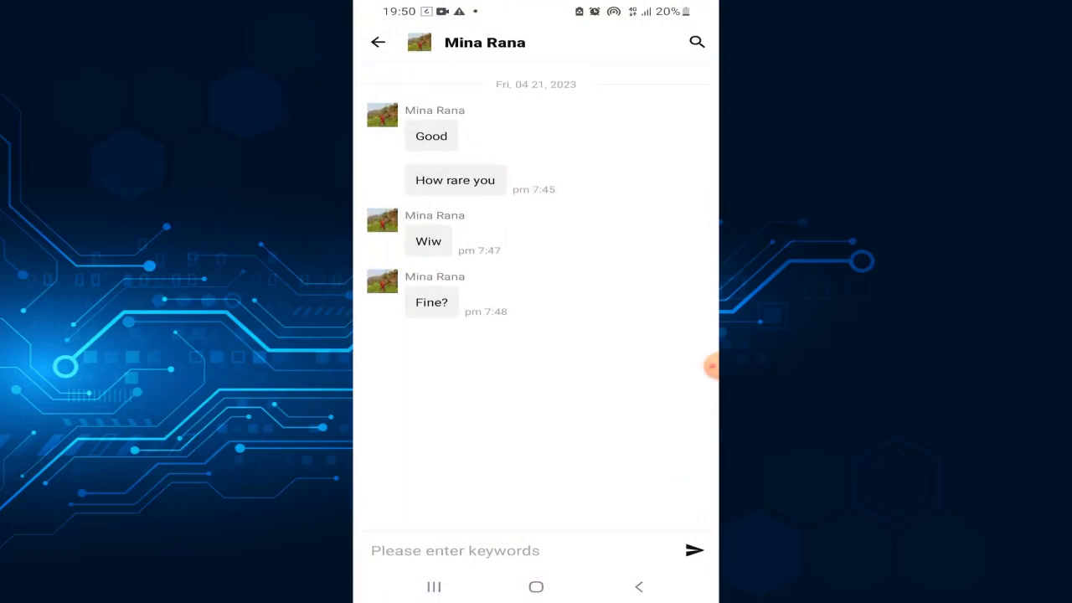
pyautogui.click(433, 586)
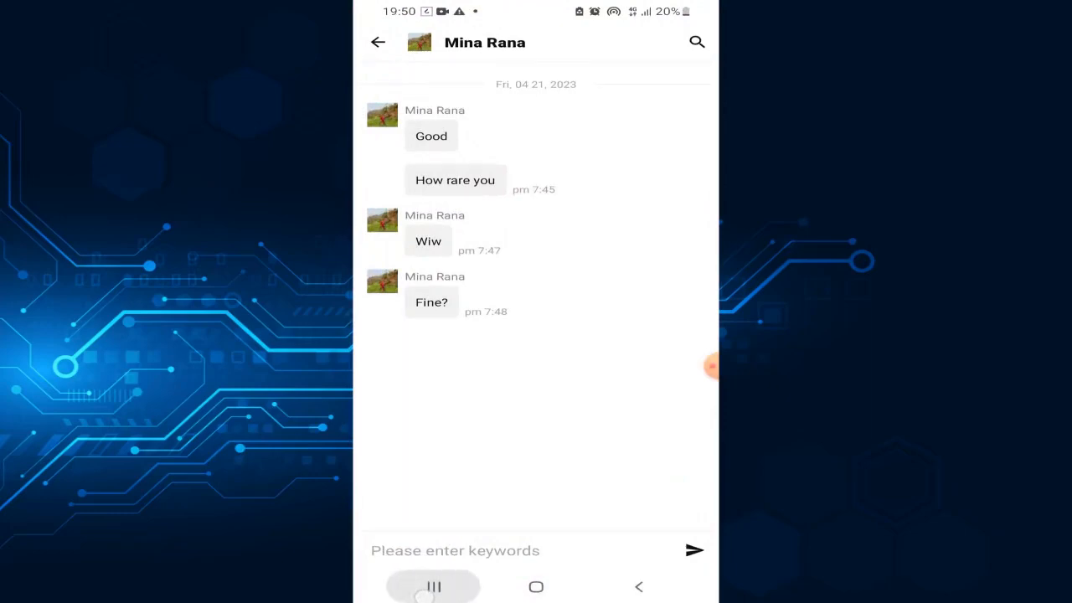
pyautogui.click(434, 586)
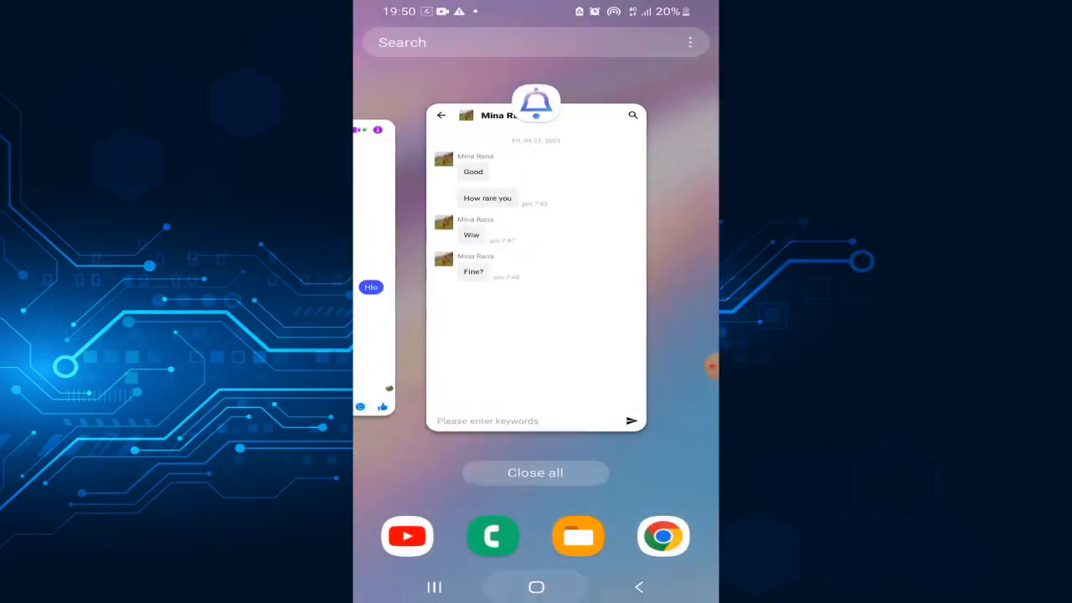
pyautogui.click(535, 473)
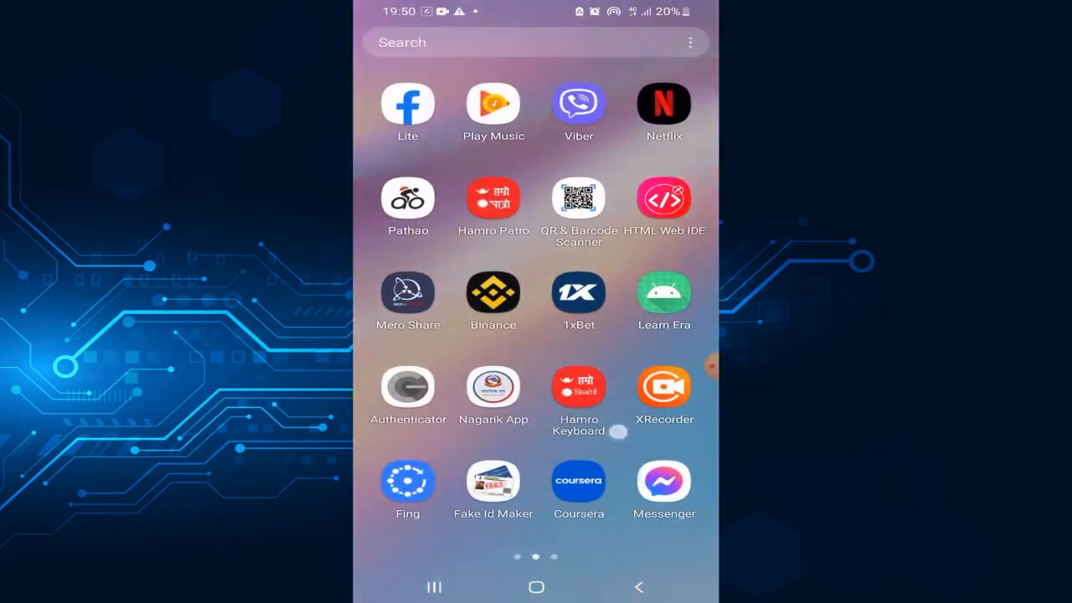